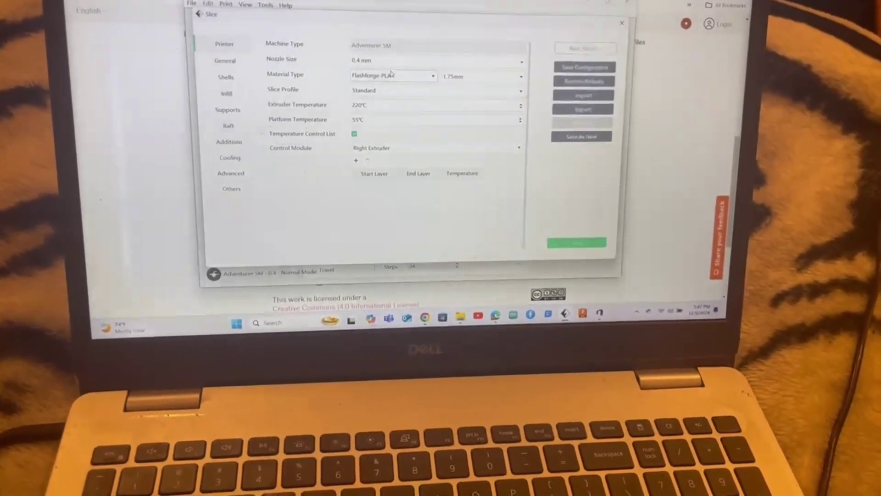
Step: Expand the Material Type list of FlashForge filaments for the Adventurer 5M slice settings
left_click(429, 76)
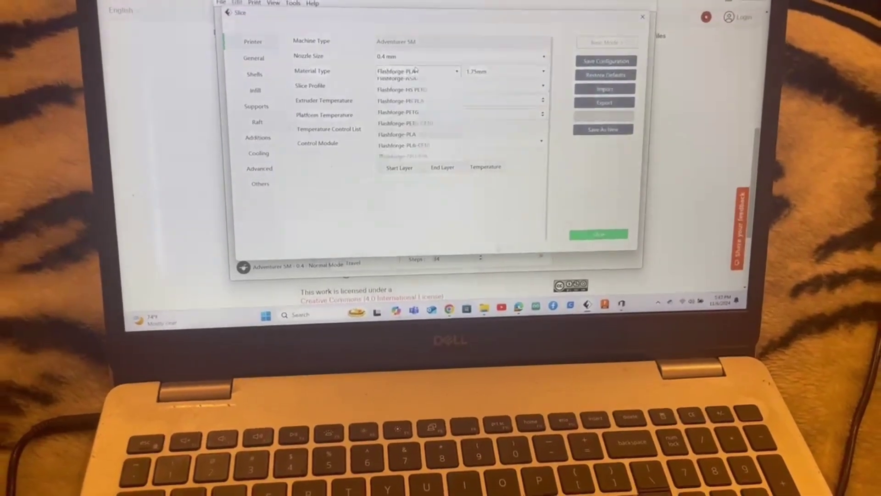